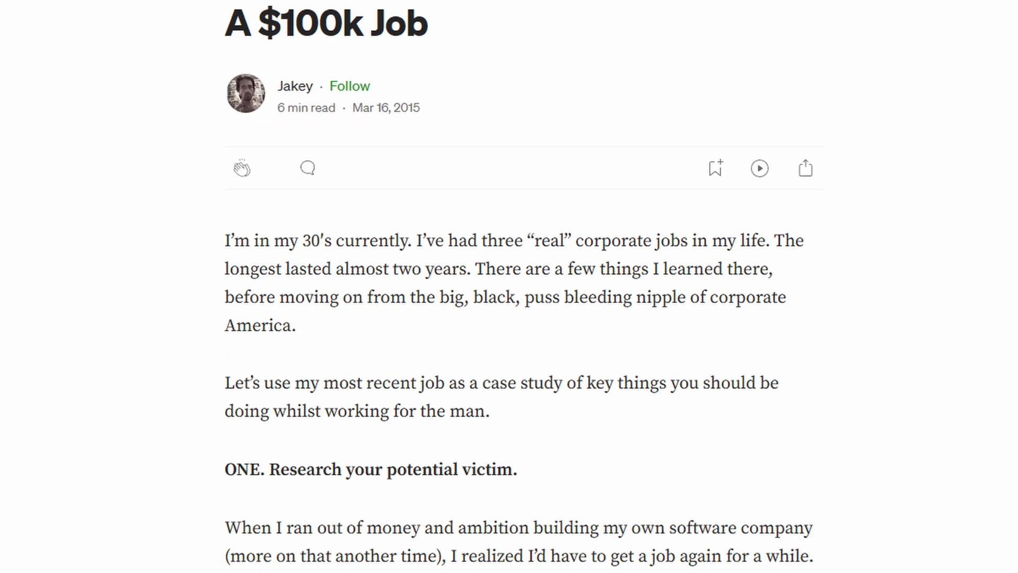
scroll(down, 3)
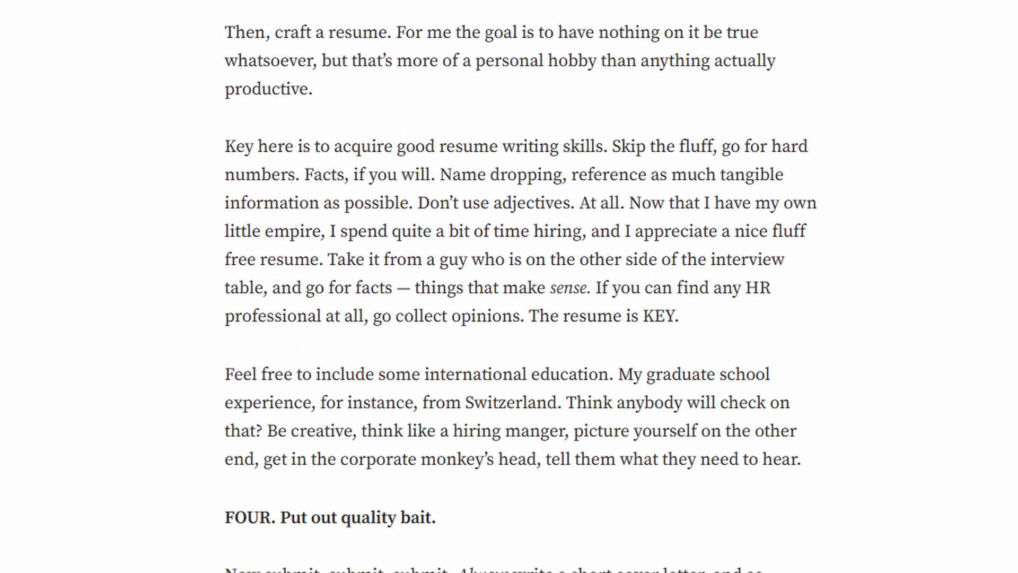
scroll(down, 3)
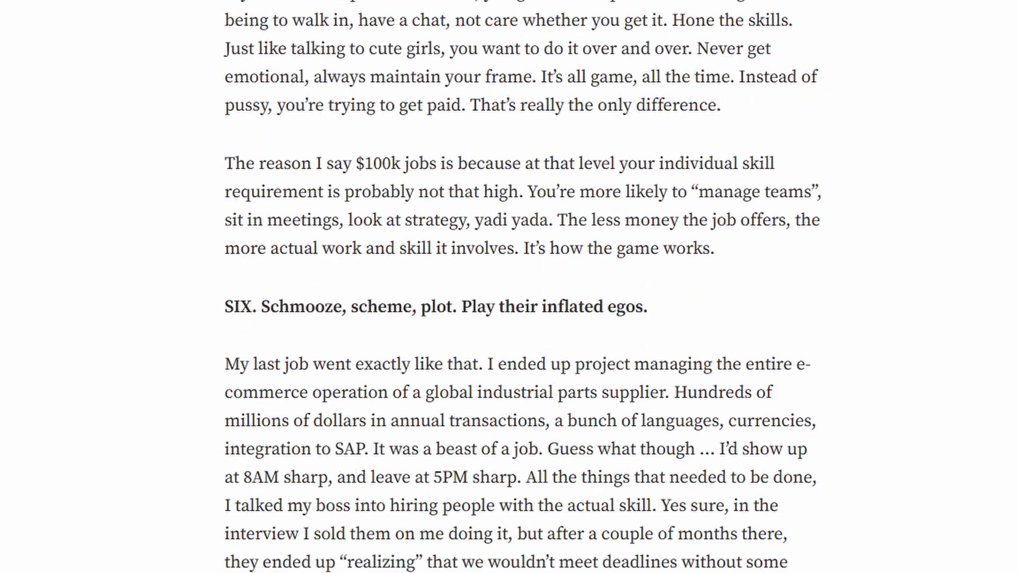
scroll(down, 3)
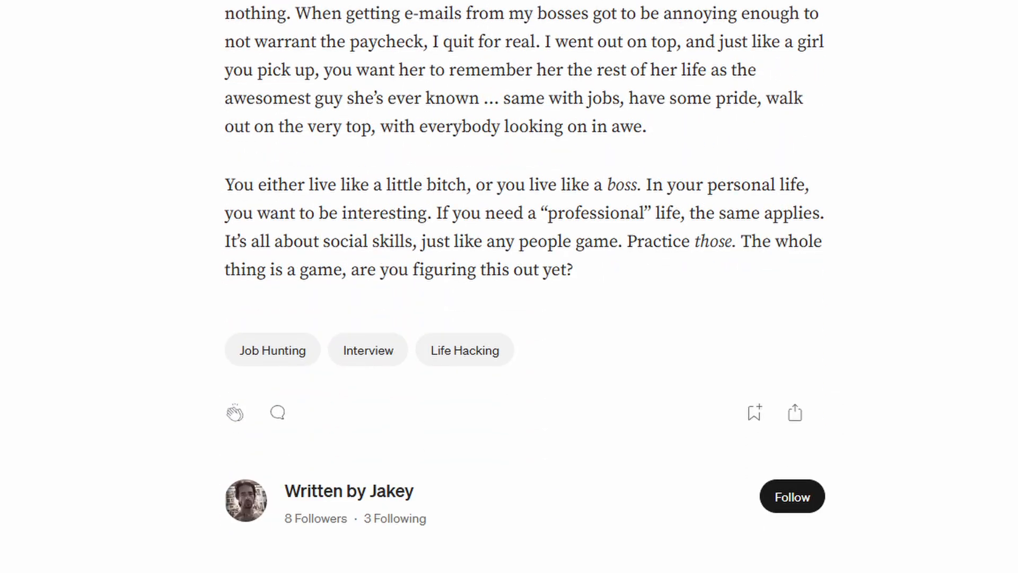